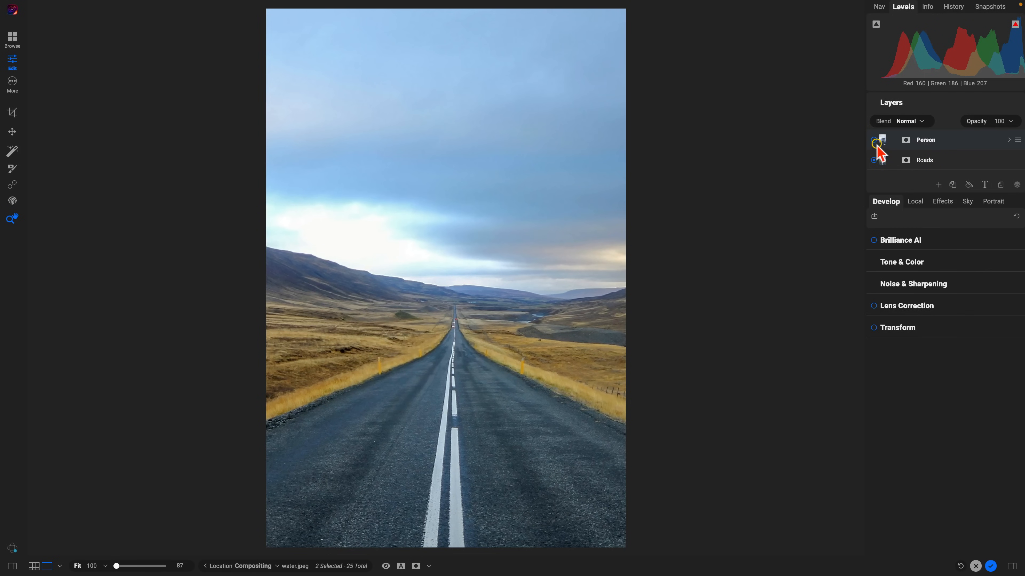
Make the Person layer visible so the lake photo covers the road.
{"action": "left_click", "coordinate": [875, 140]}
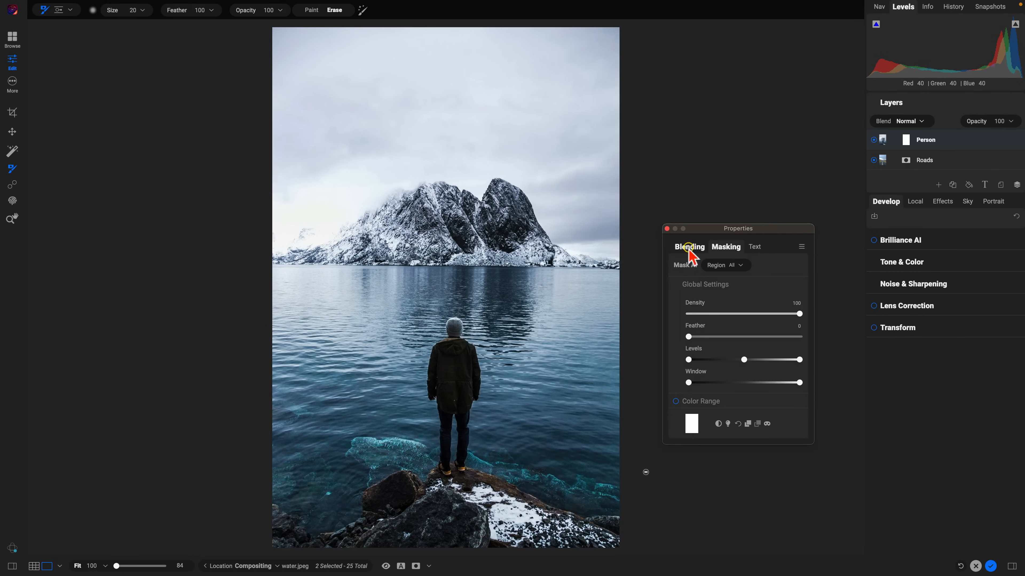
Apply a Mask AI People region in Paint In mode so only the man remains.
{"action": "left_click", "coordinate": [725, 247]}
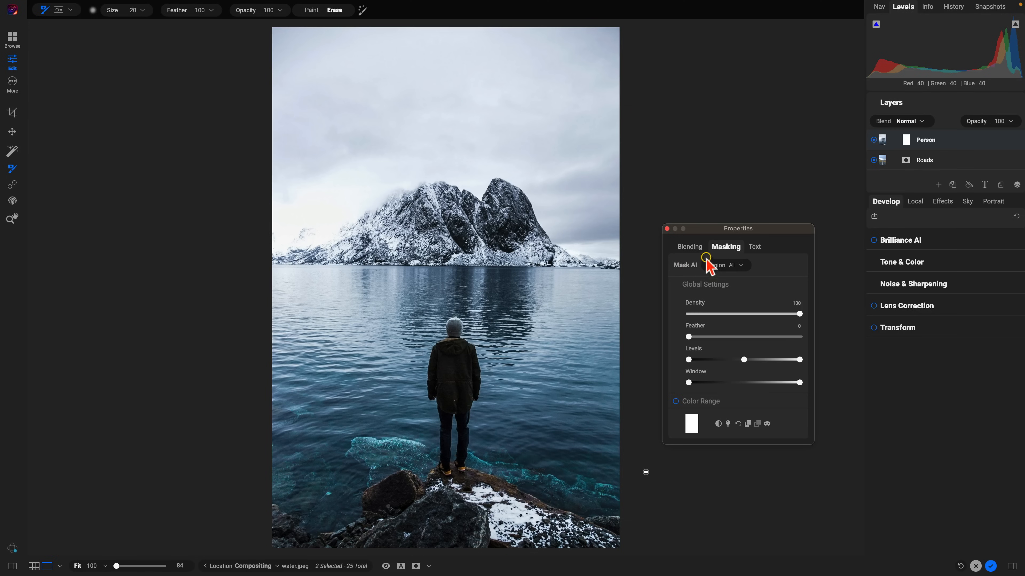
{"action": "left_click", "coordinate": [725, 265]}
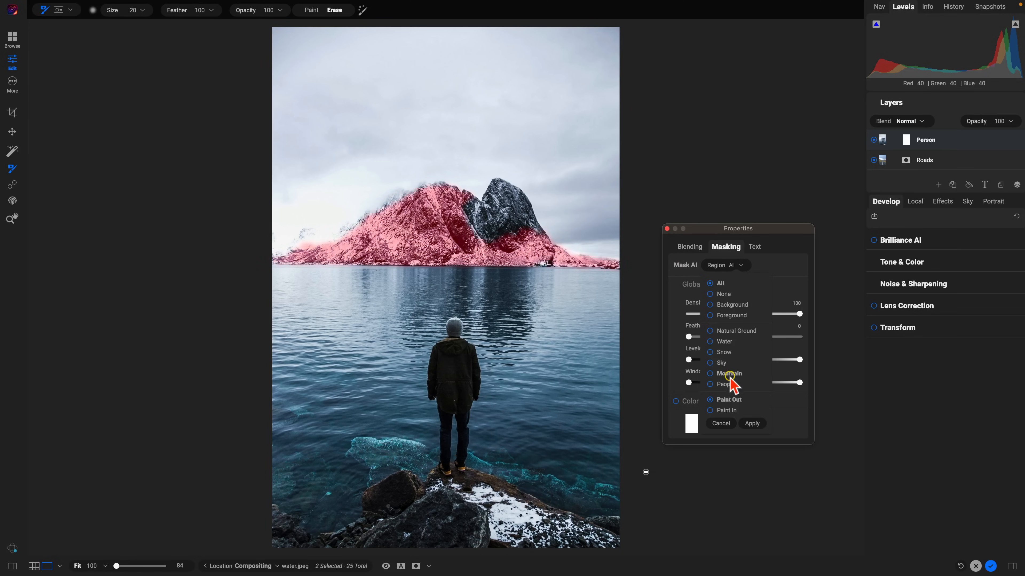
{"action": "left_click", "coordinate": [709, 384]}
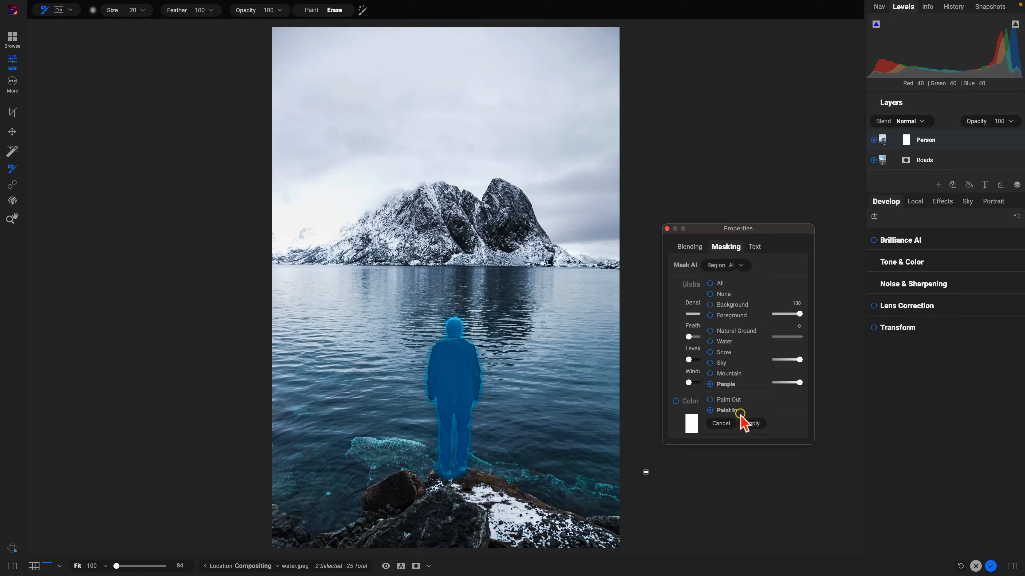
{"action": "left_click", "coordinate": [751, 423]}
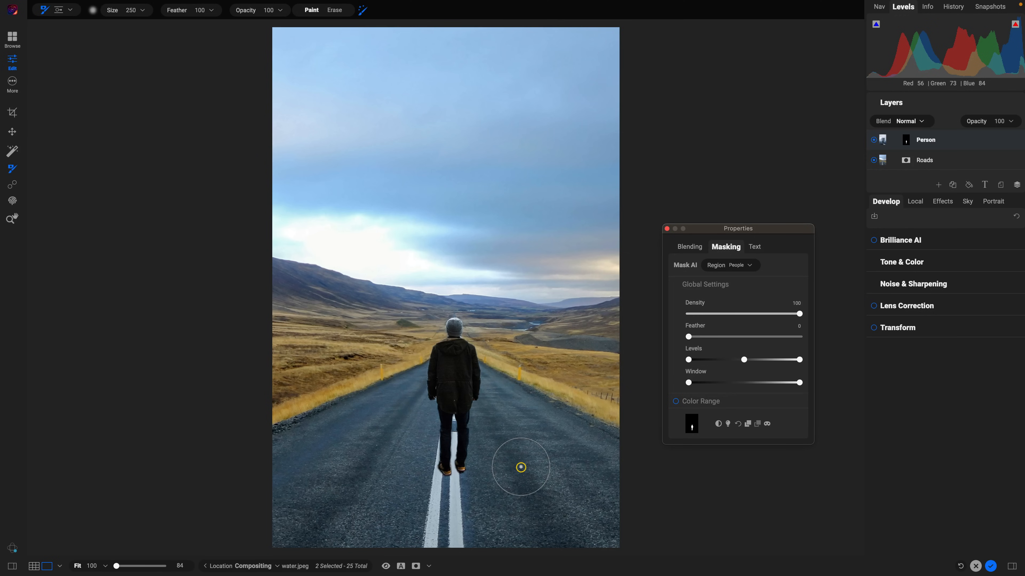
Brush the lake water and foreground rocks back in over the road beneath the man.
{"action": "left_click_drag", "start_coordinate": [521, 468], "coordinate": [601, 480]}
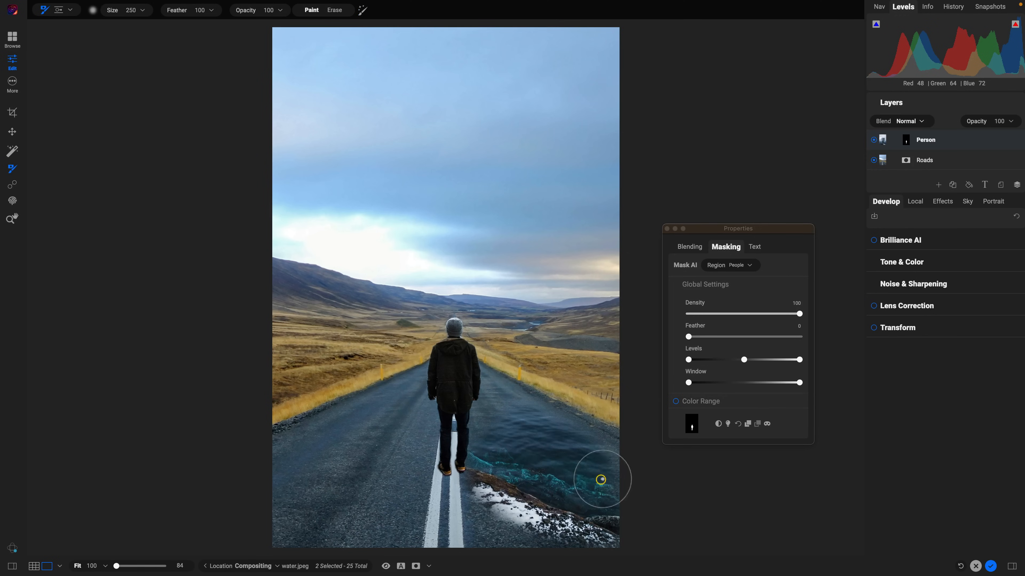
{"action": "left_click_drag", "start_coordinate": [601, 481], "coordinate": [265, 513]}
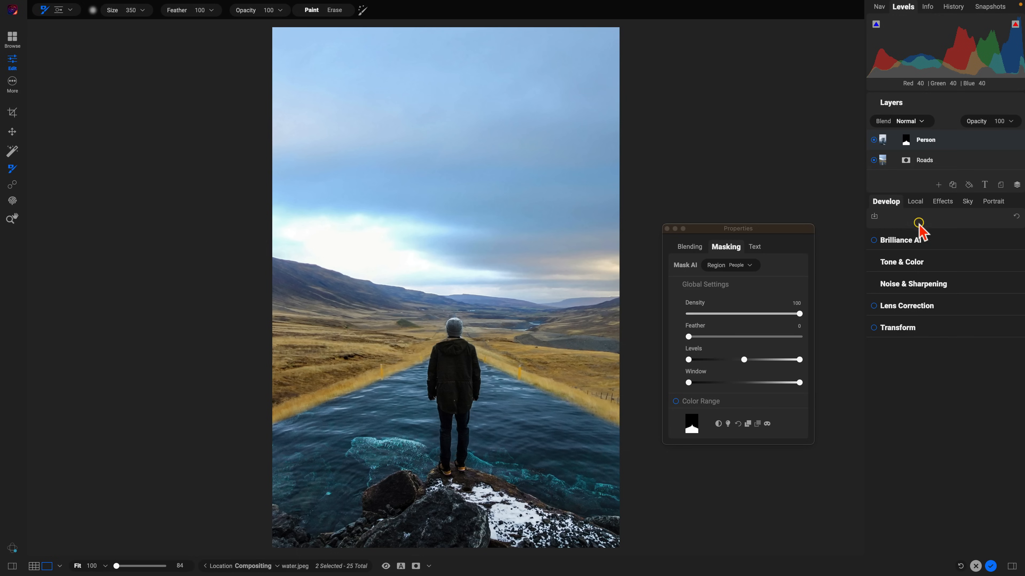
Add a darkening Shadows local adjustment around the man at opacity 48.
{"action": "left_click", "coordinate": [914, 201]}
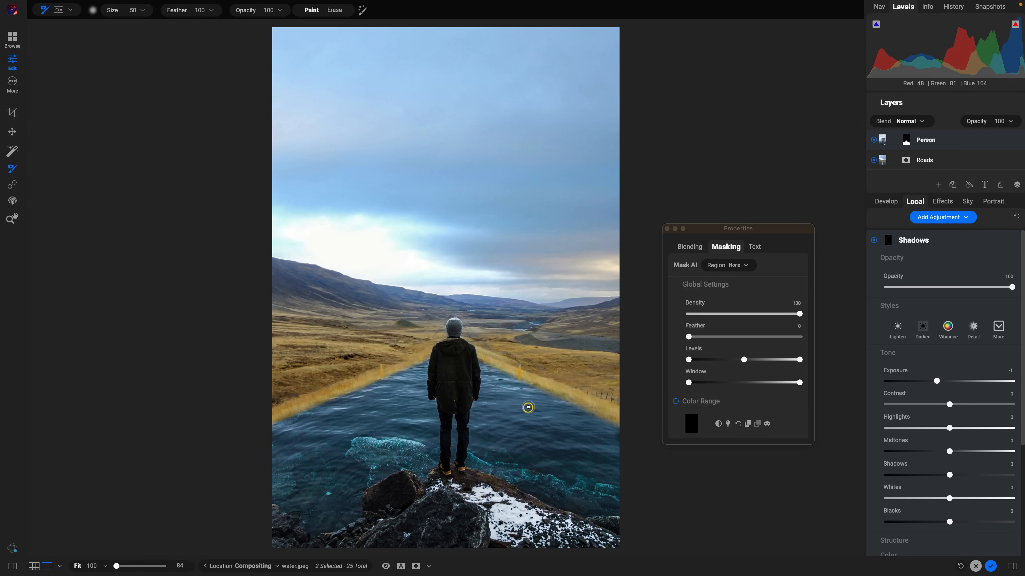
{"action": "mouse_move", "coordinate": [478, 361]}
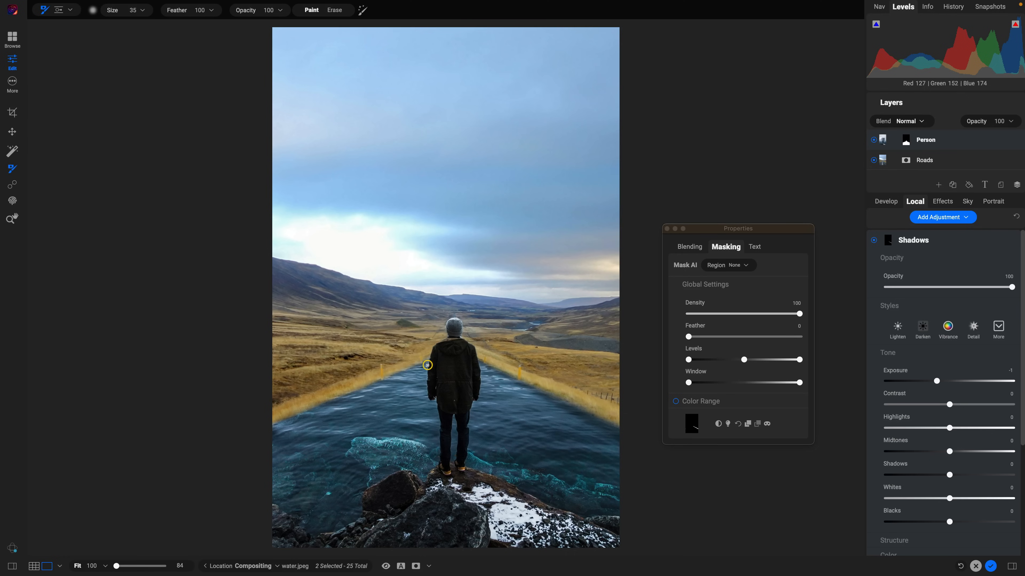
{"action": "mouse_move", "coordinate": [428, 361]}
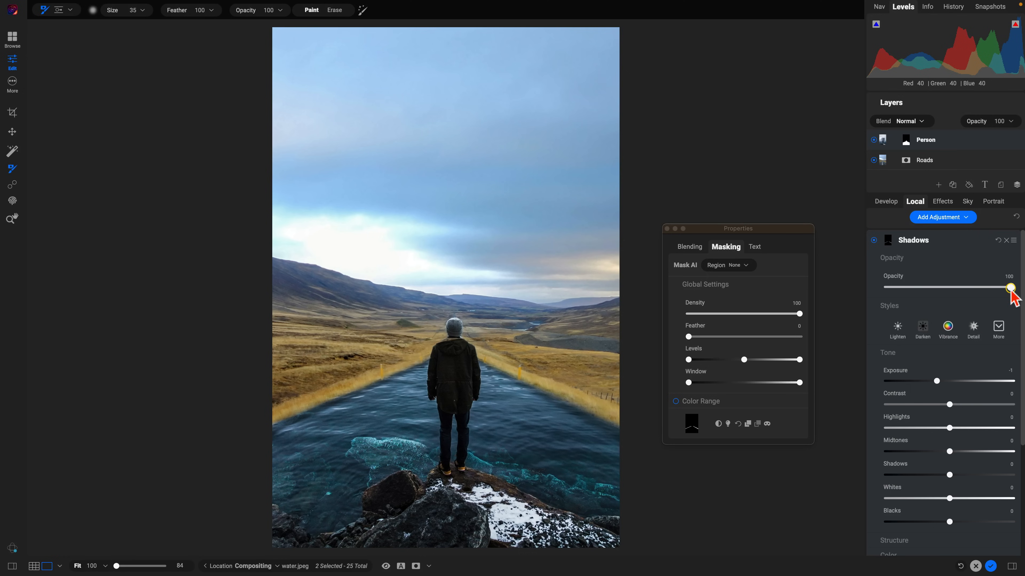
{"action": "left_click_drag", "start_coordinate": [1009, 287], "coordinate": [932, 287]}
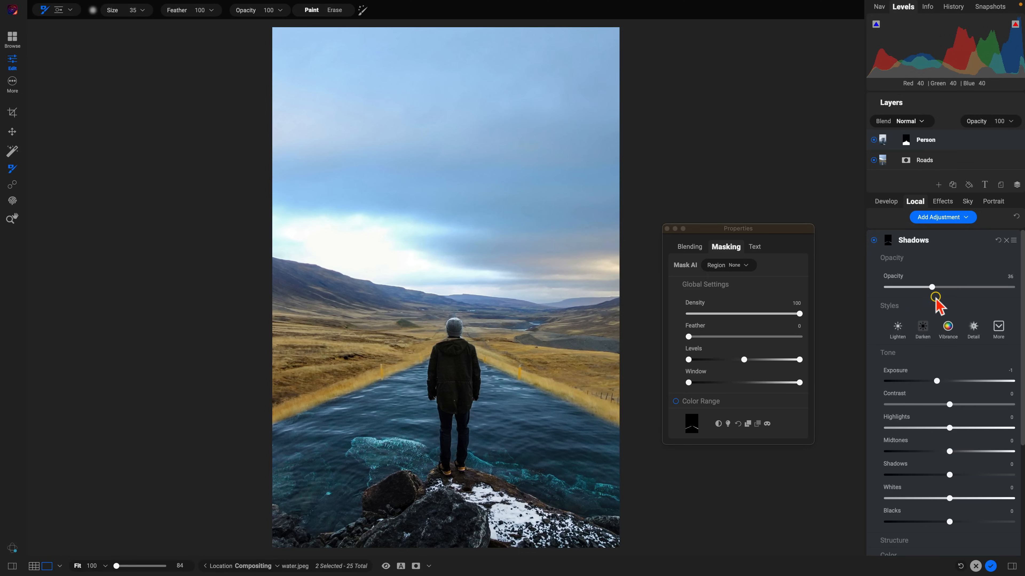
{"action": "left_click_drag", "start_coordinate": [931, 287], "coordinate": [946, 287]}
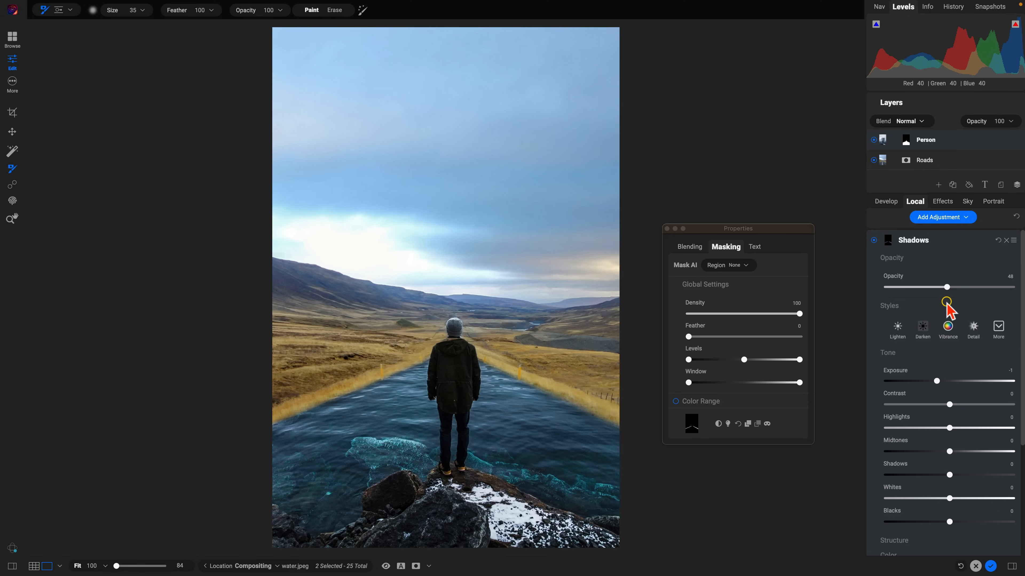
{"action": "mouse_move", "coordinate": [941, 217]}
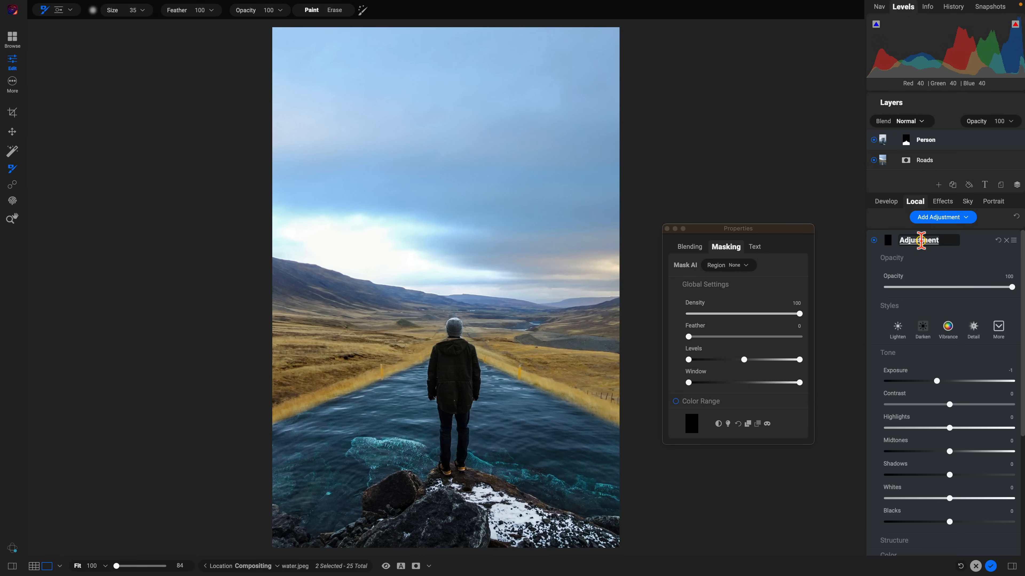
Add a Reflections local adjustment painted with colour, opacity lowered to about 26.
{"action": "type", "text": "Reflection"}
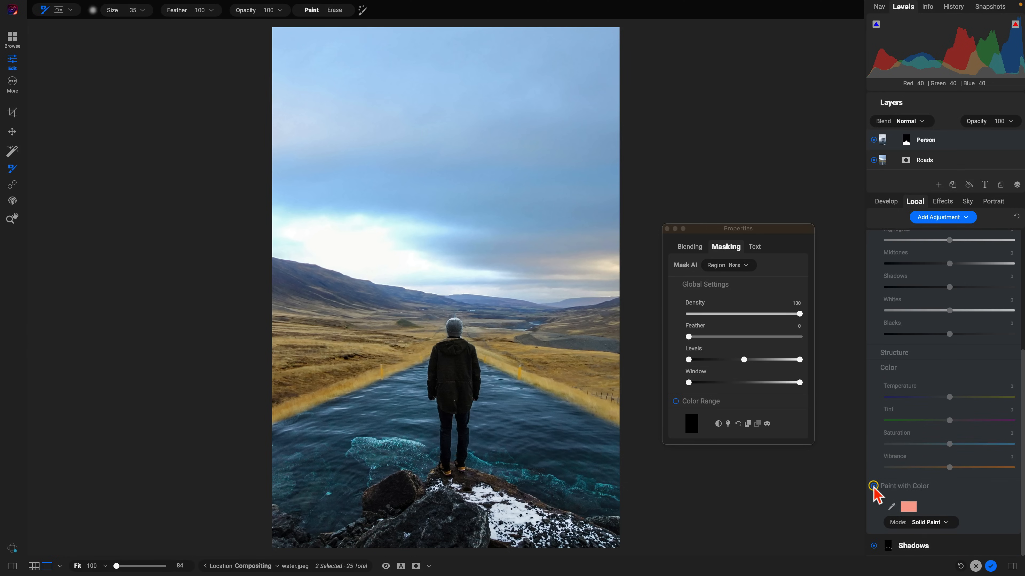
{"action": "left_click", "coordinate": [873, 486]}
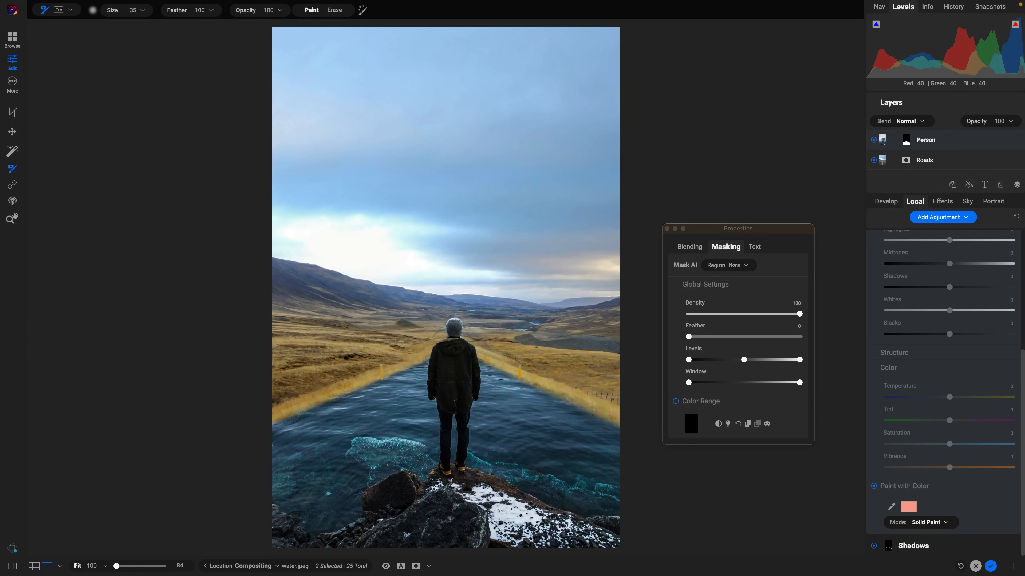
{"action": "left_click", "coordinate": [908, 507]}
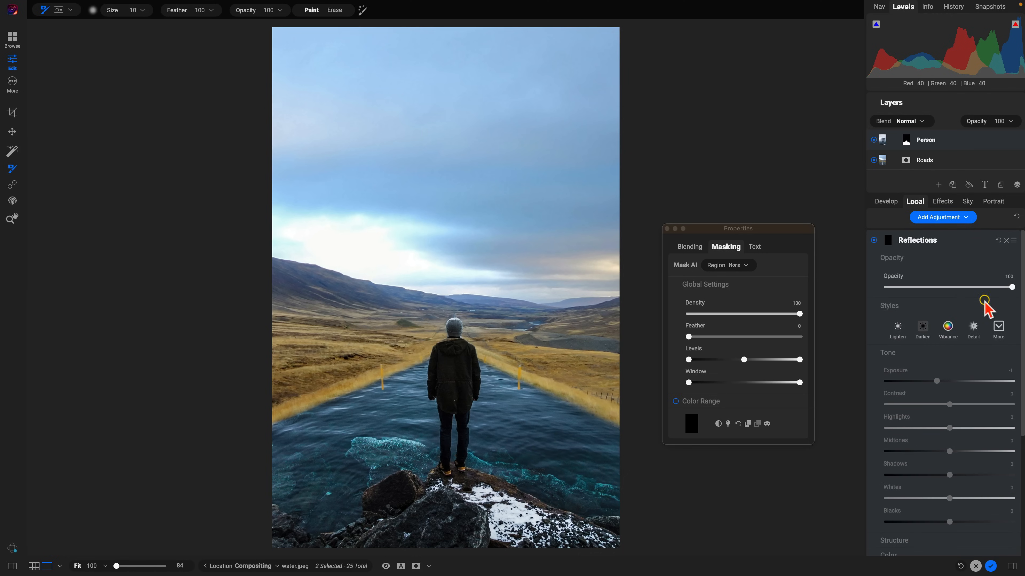
{"action": "left_click_drag", "start_coordinate": [1012, 288], "coordinate": [912, 289]}
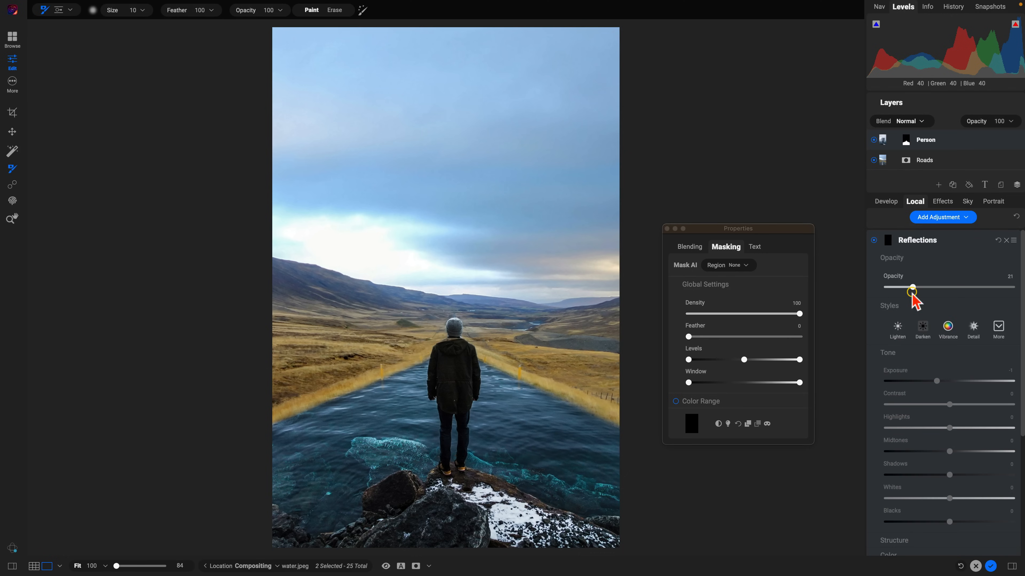
{"action": "left_click_drag", "start_coordinate": [913, 288], "coordinate": [918, 288]}
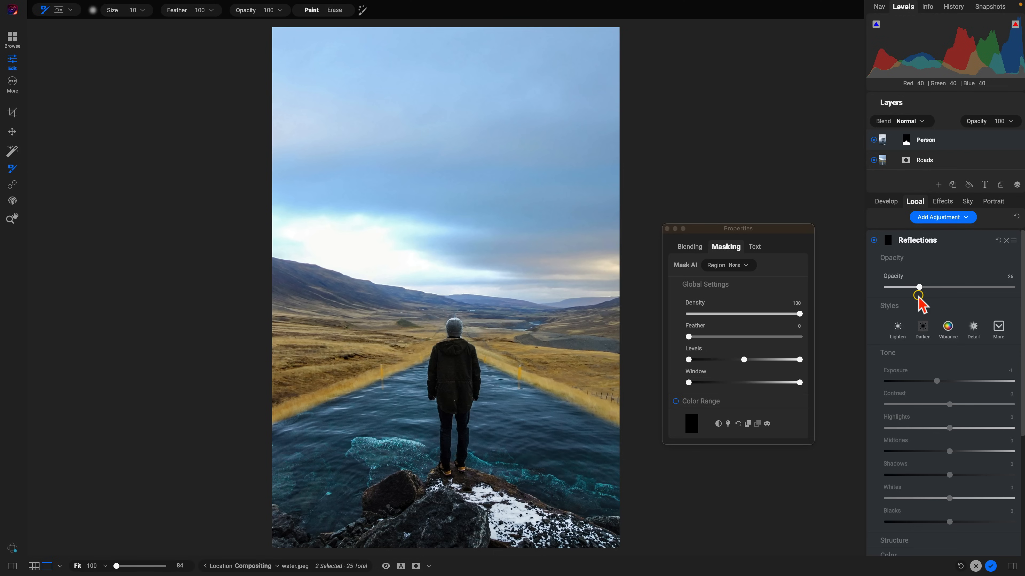
In Develop Tone & Color, set Midtones to 15 and Temperature to 60.
{"action": "left_click", "coordinate": [886, 201]}
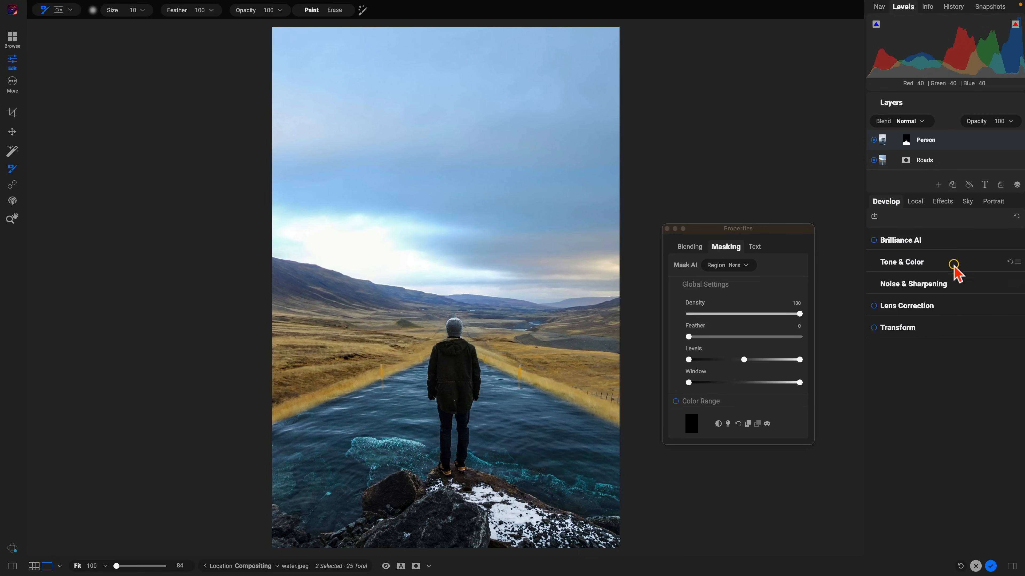
{"action": "left_click", "coordinate": [902, 262]}
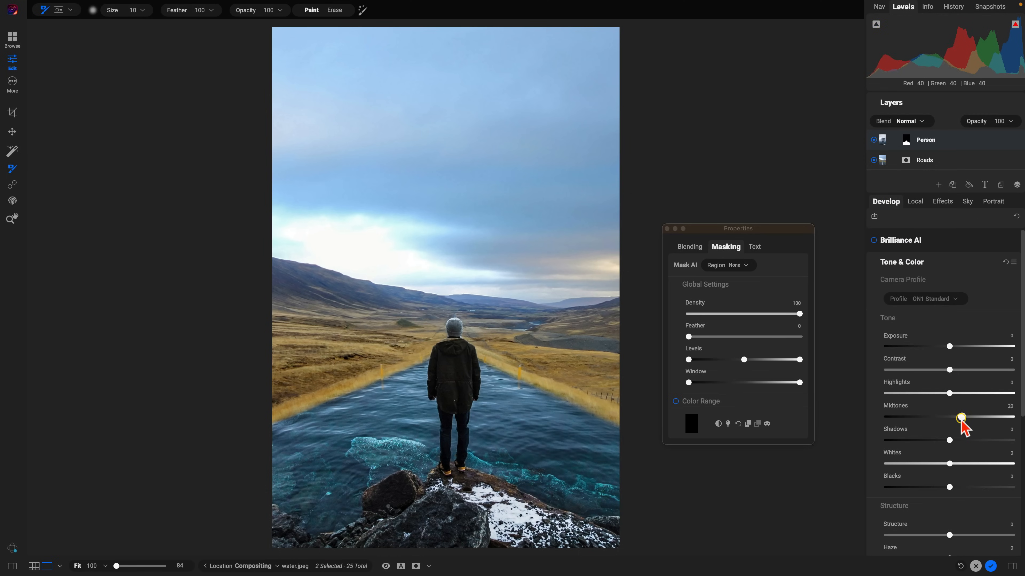
{"action": "left_click_drag", "start_coordinate": [962, 417], "coordinate": [958, 417]}
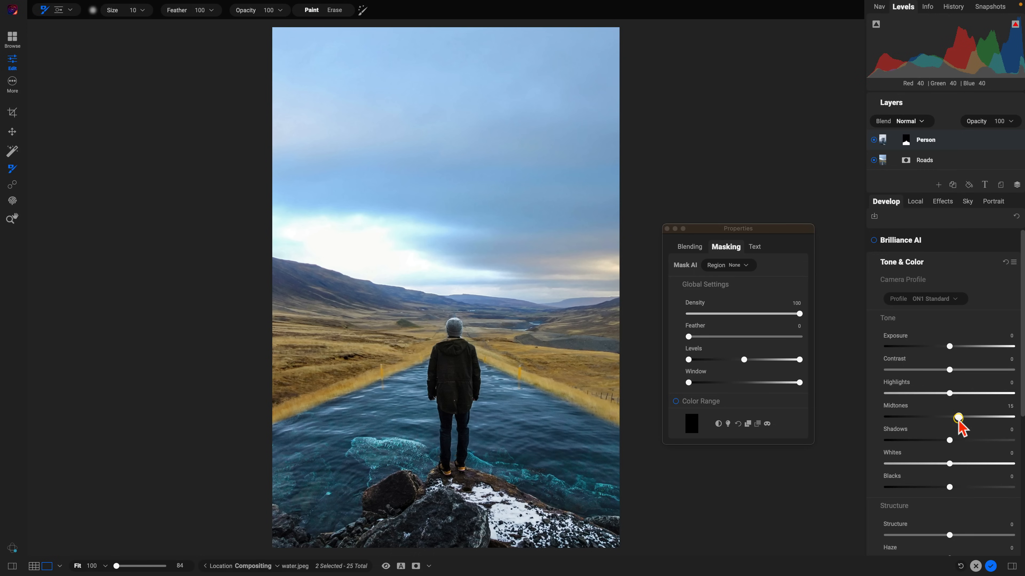
{"action": "mouse_move", "coordinate": [952, 370]}
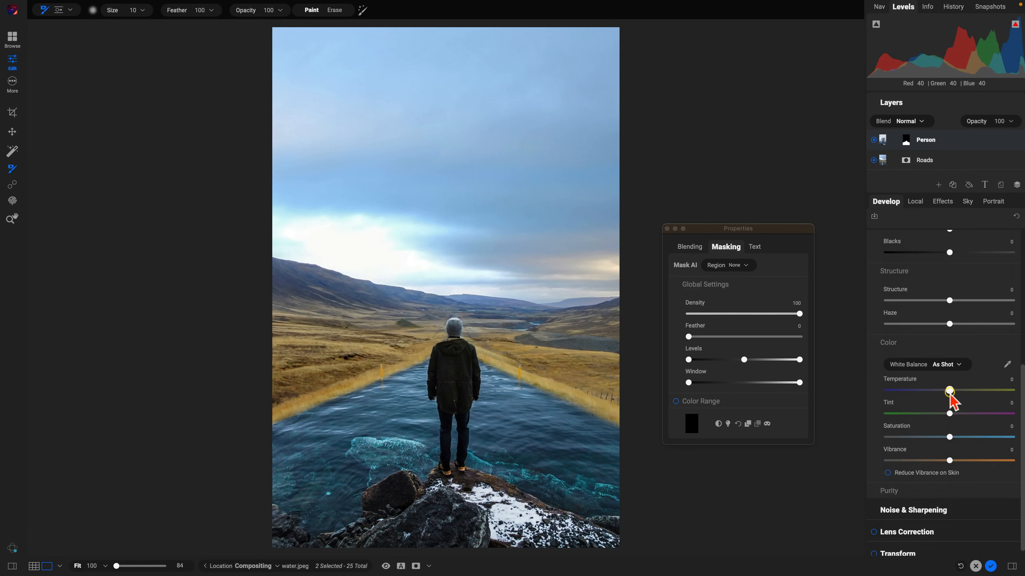
{"action": "left_click_drag", "start_coordinate": [950, 391], "coordinate": [981, 391]}
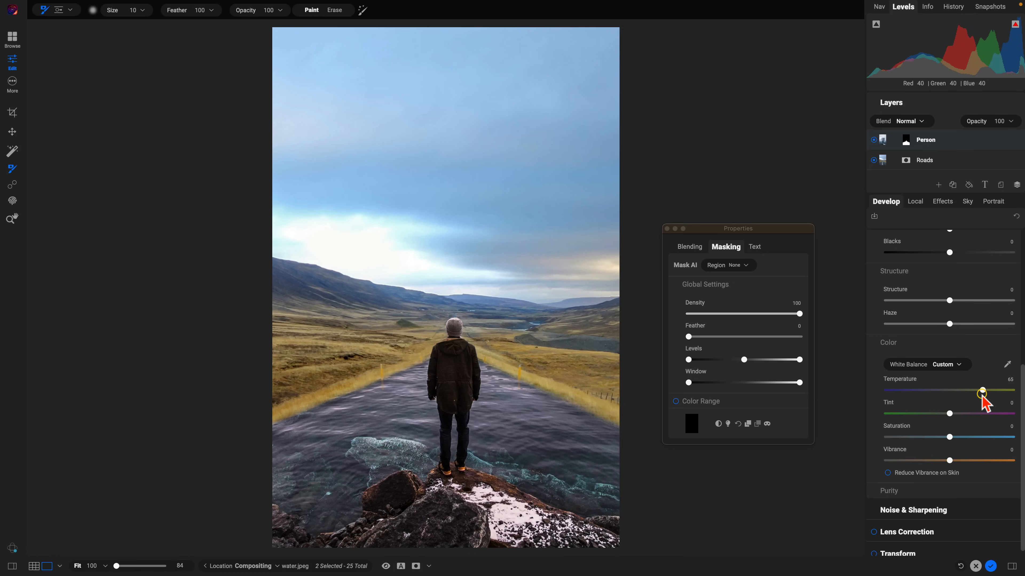
{"action": "left_click_drag", "start_coordinate": [982, 392], "coordinate": [981, 392]}
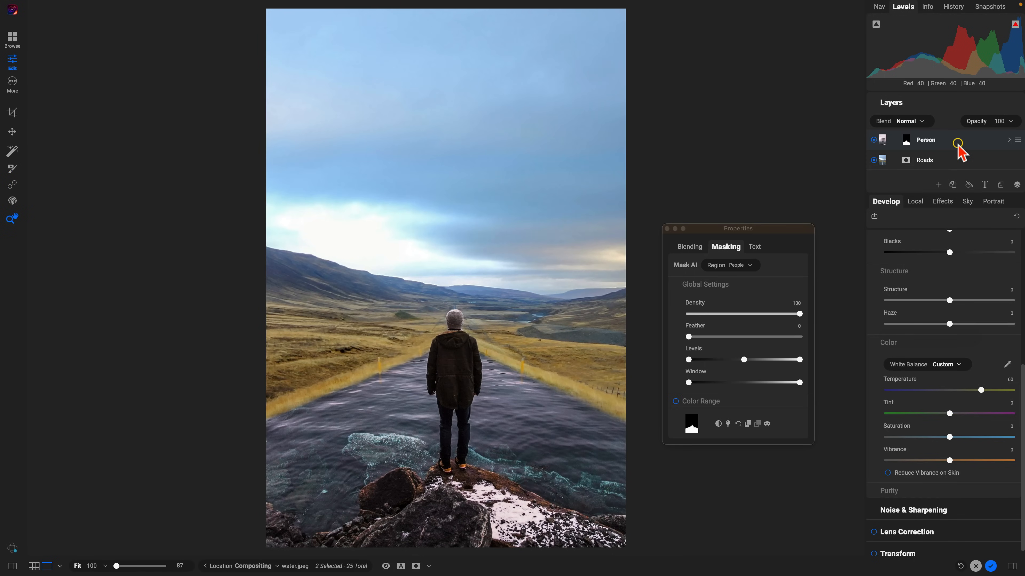
Create a merged layer above Person and Roads and rename it Complete.
{"action": "left_click", "coordinate": [1016, 140]}
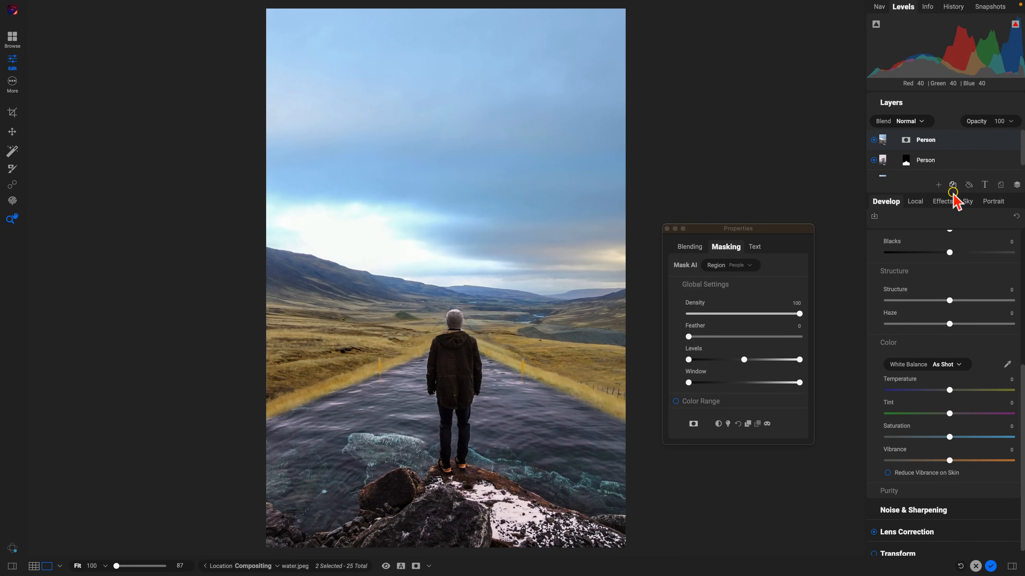
{"action": "left_click", "coordinate": [937, 185]}
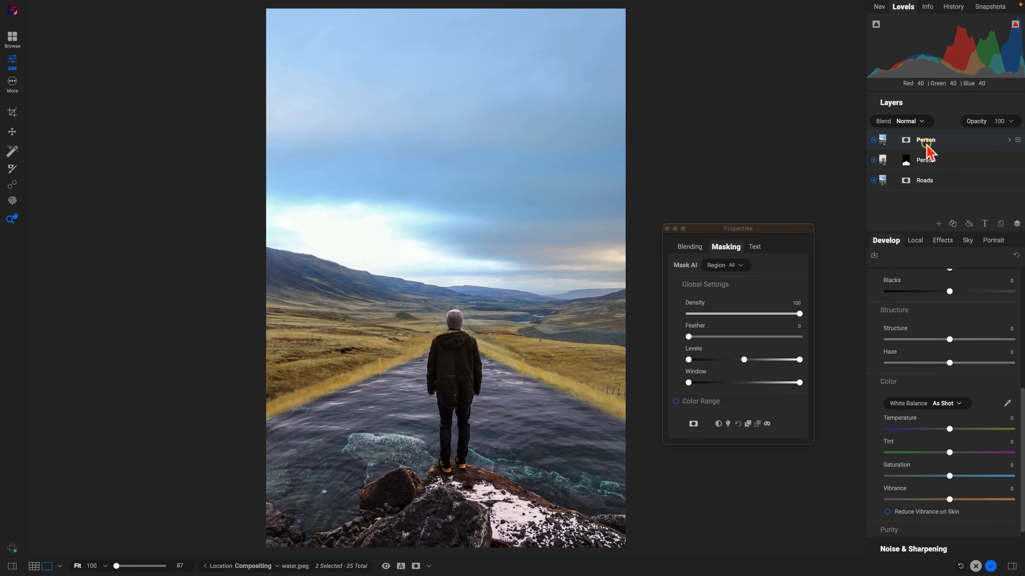
{"action": "double_click", "coordinate": [926, 140]}
{"action": "type", "text": "Complete"}
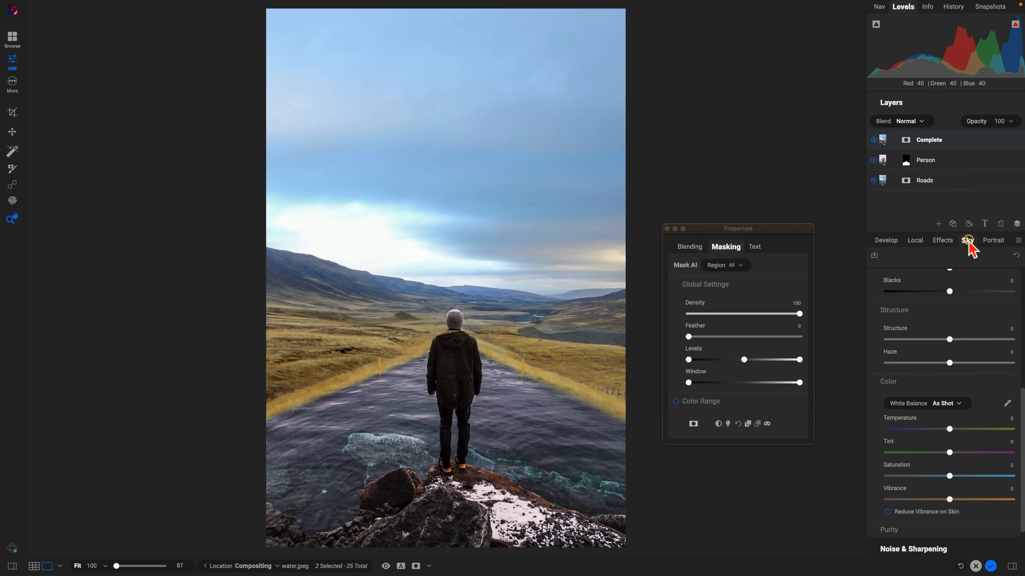
Swap the sky for OcuDrone Seriously Stormy with Sky Swap AI.
{"action": "left_click", "coordinate": [967, 240]}
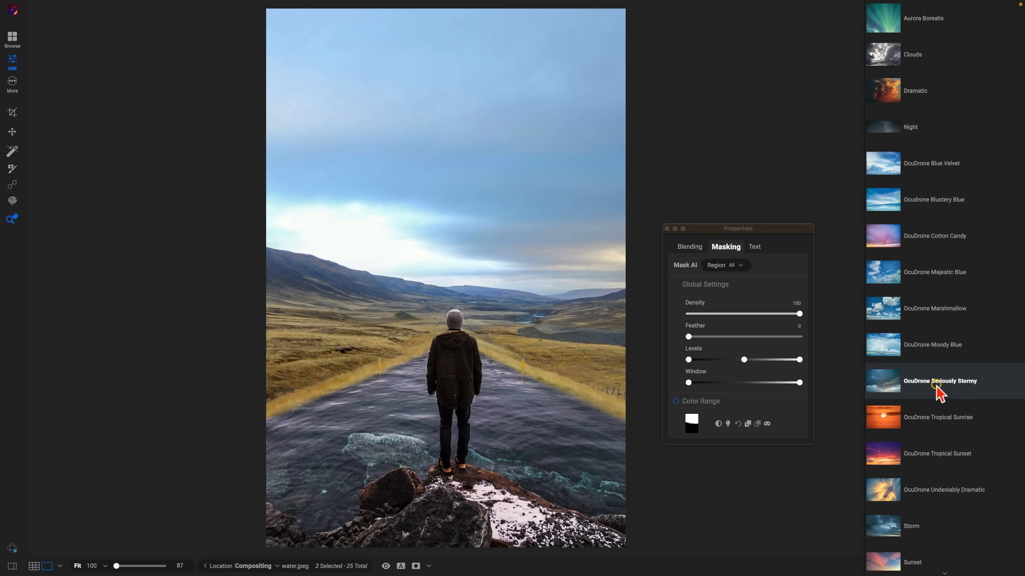
{"action": "left_click", "coordinate": [941, 381]}
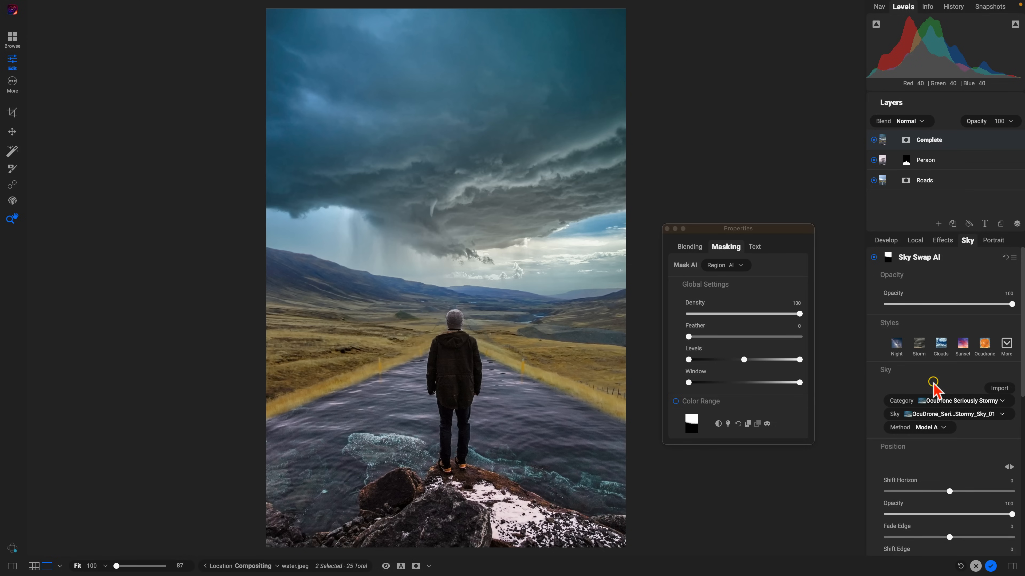
{"action": "left_click", "coordinate": [942, 240]}
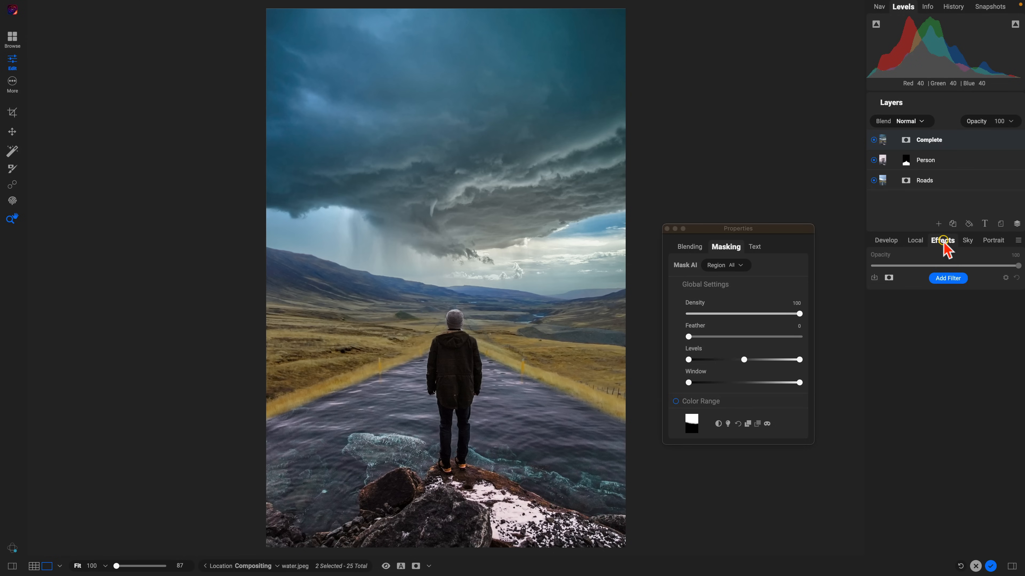
Add a LUTs filter set to Matte ML4, then hide the Complete layer to compare.
{"action": "left_click", "coordinate": [948, 278]}
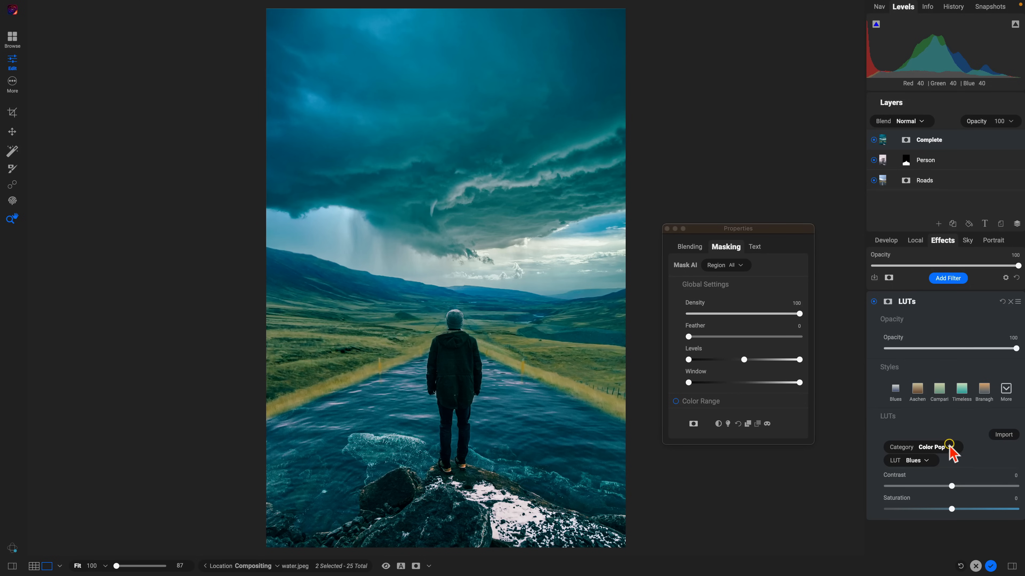
{"action": "left_click", "coordinate": [937, 448]}
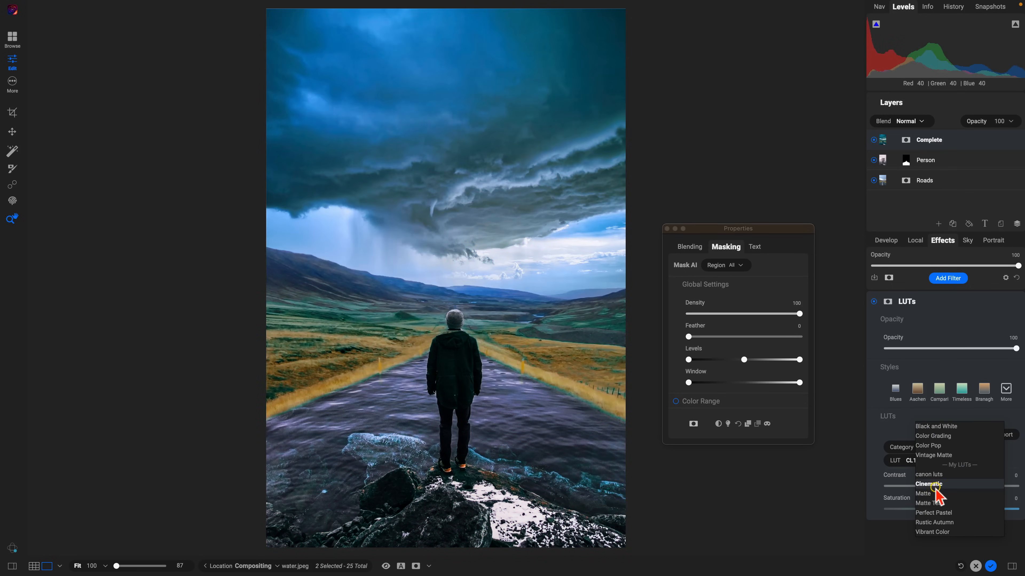
{"action": "left_click", "coordinate": [923, 493]}
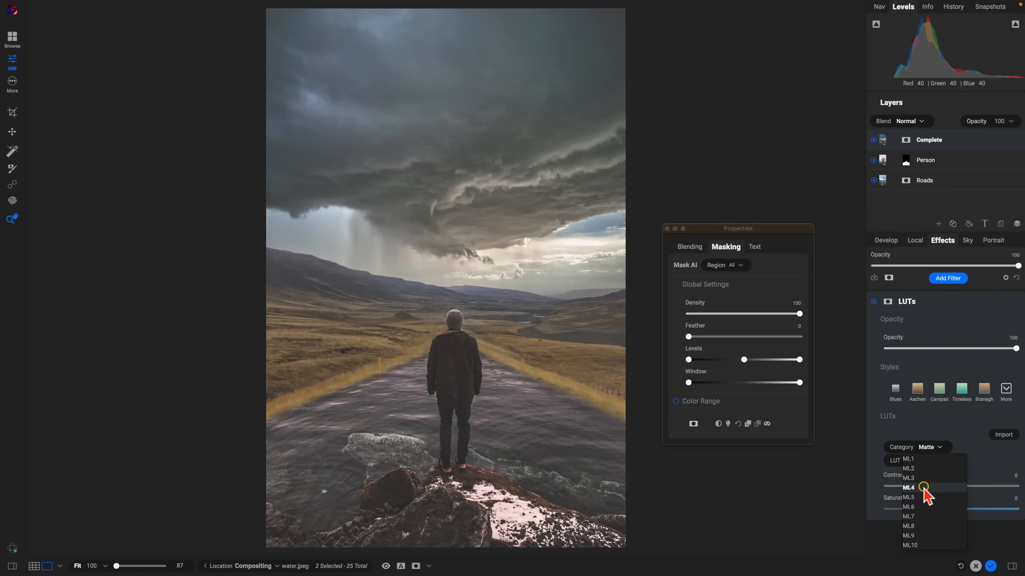
{"action": "left_click", "coordinate": [908, 487]}
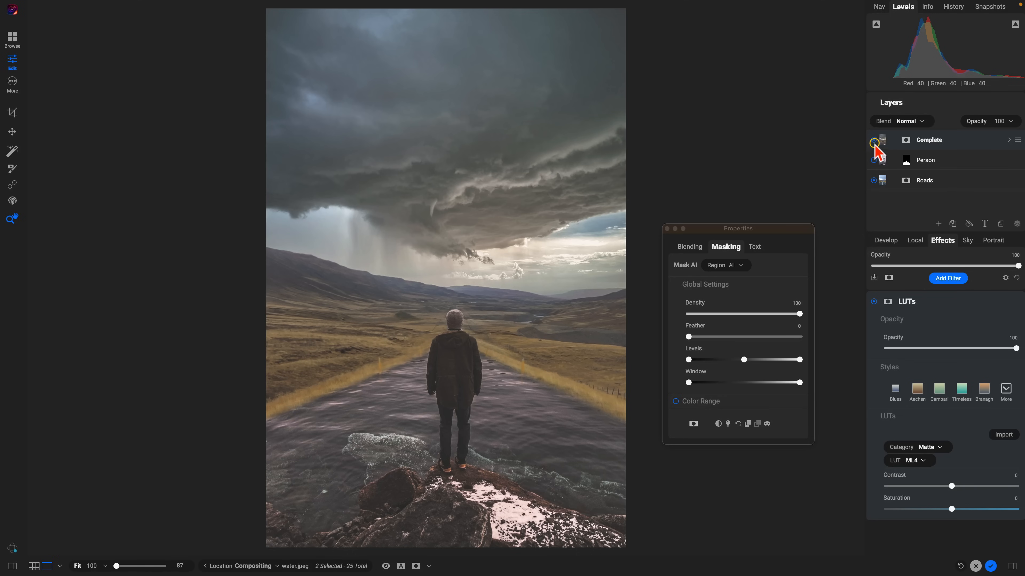
{"action": "left_click", "coordinate": [874, 142]}
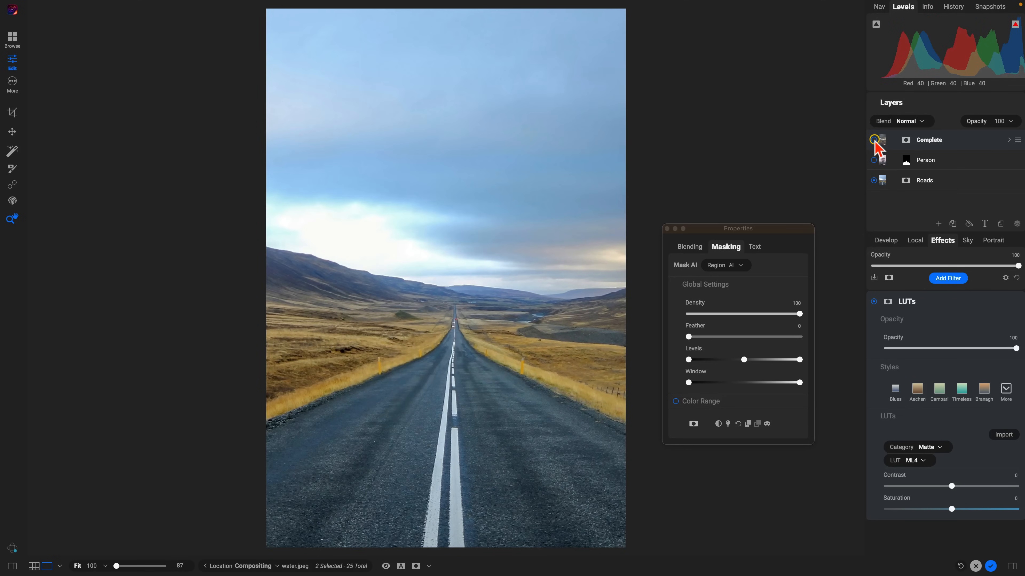